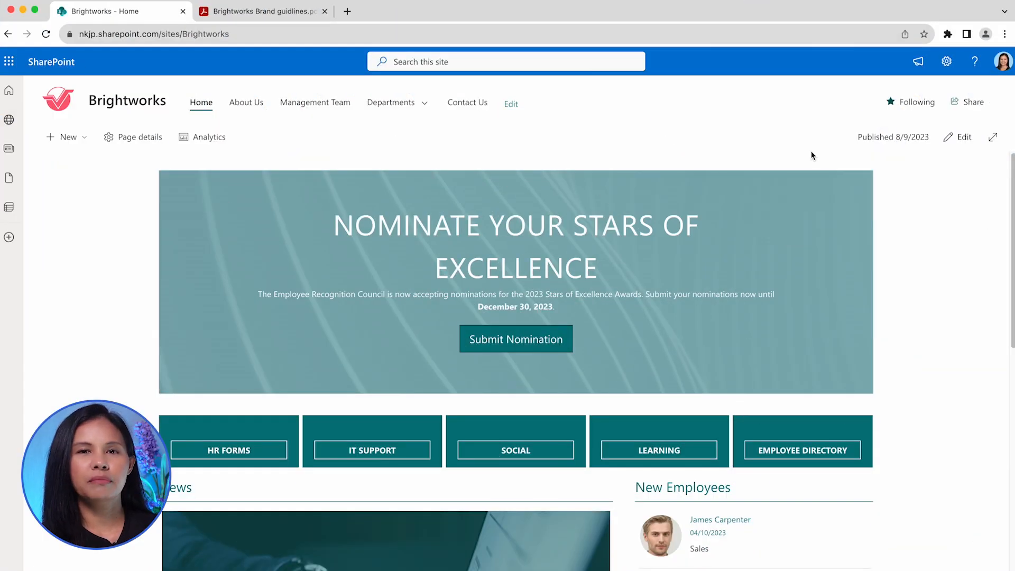
From Site contents, launch ShortPoint Theme Builder and begin customizing the modern site
click(945, 61)
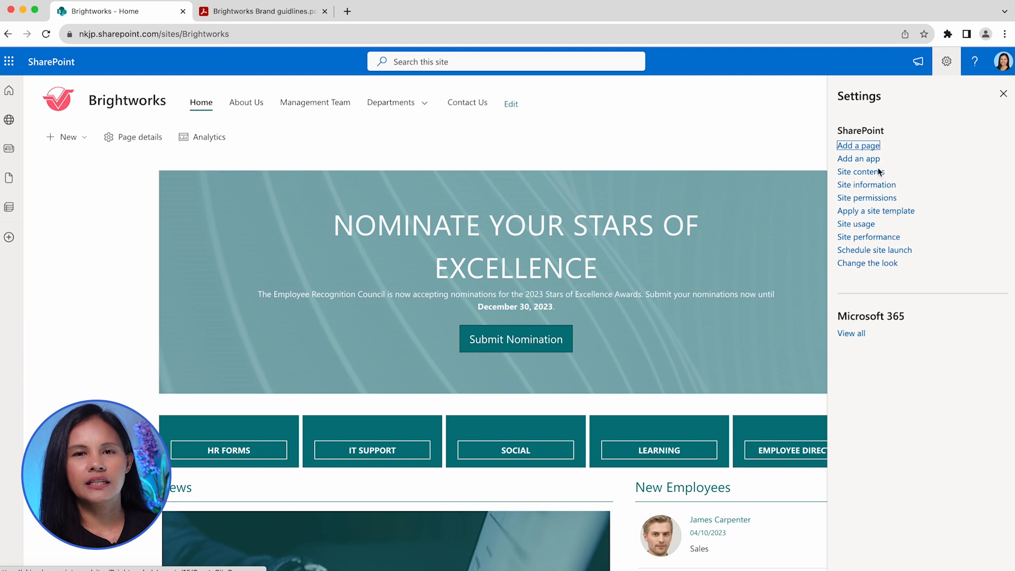
click(860, 171)
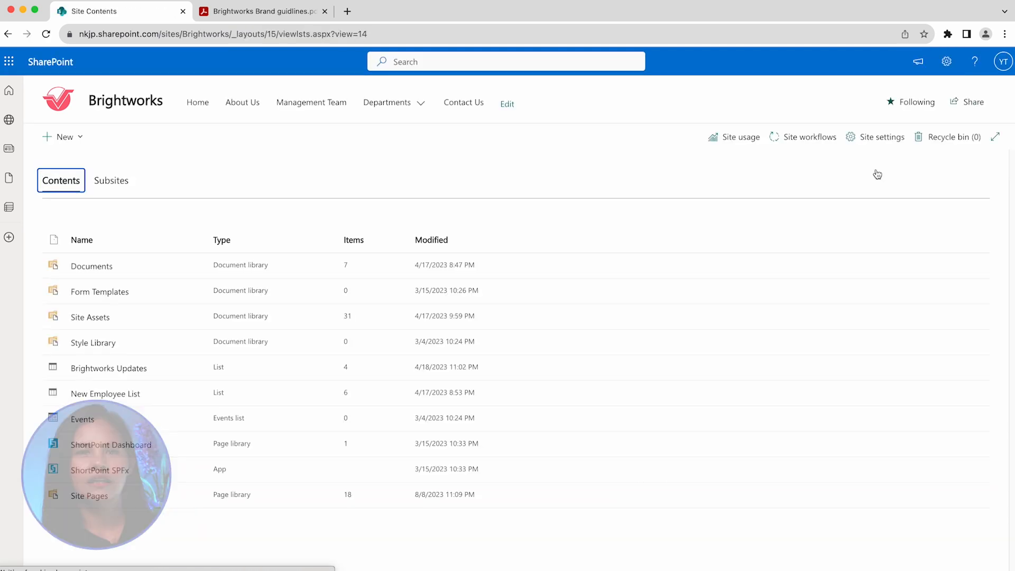
click(110, 444)
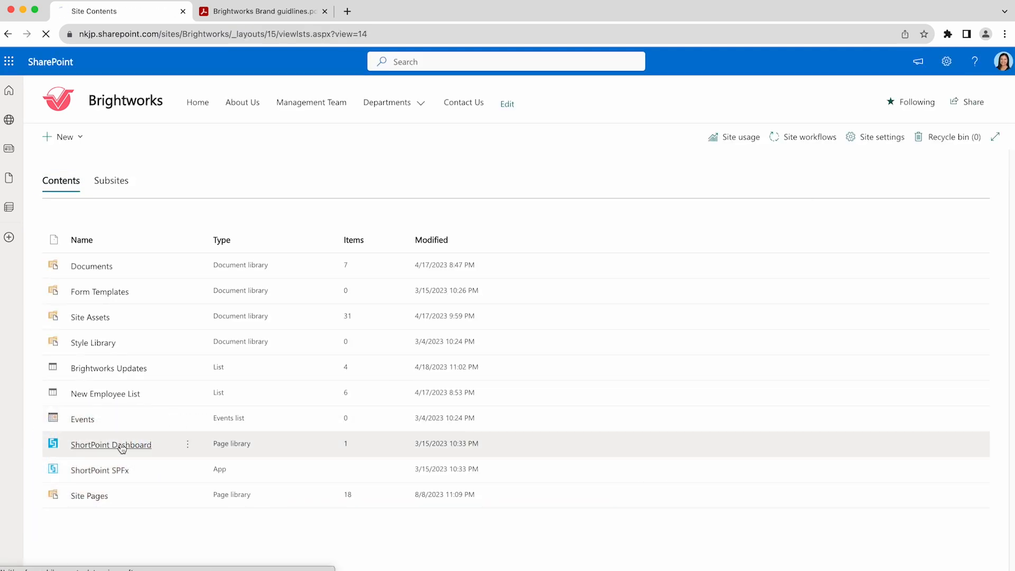
click(110, 445)
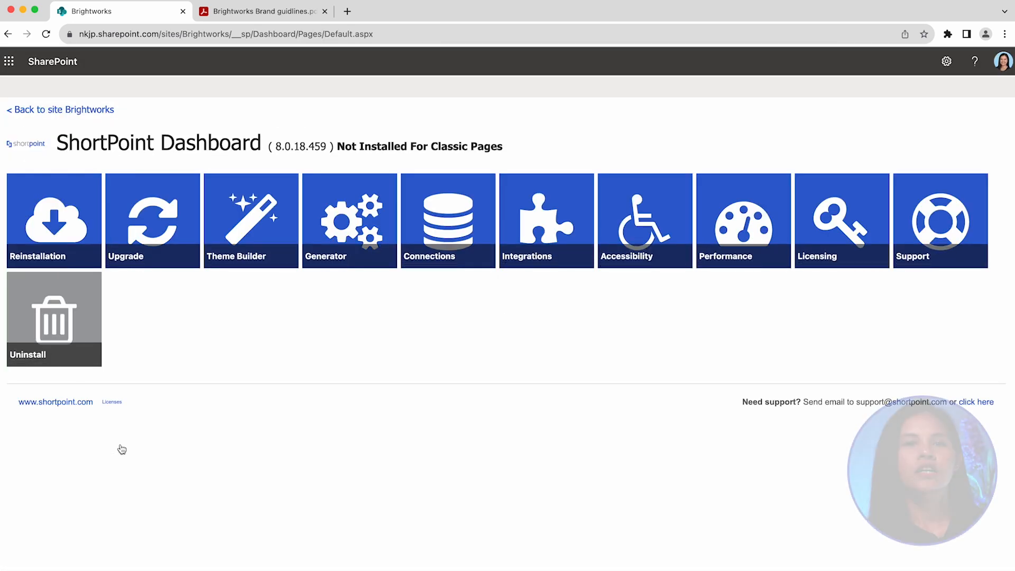
click(250, 220)
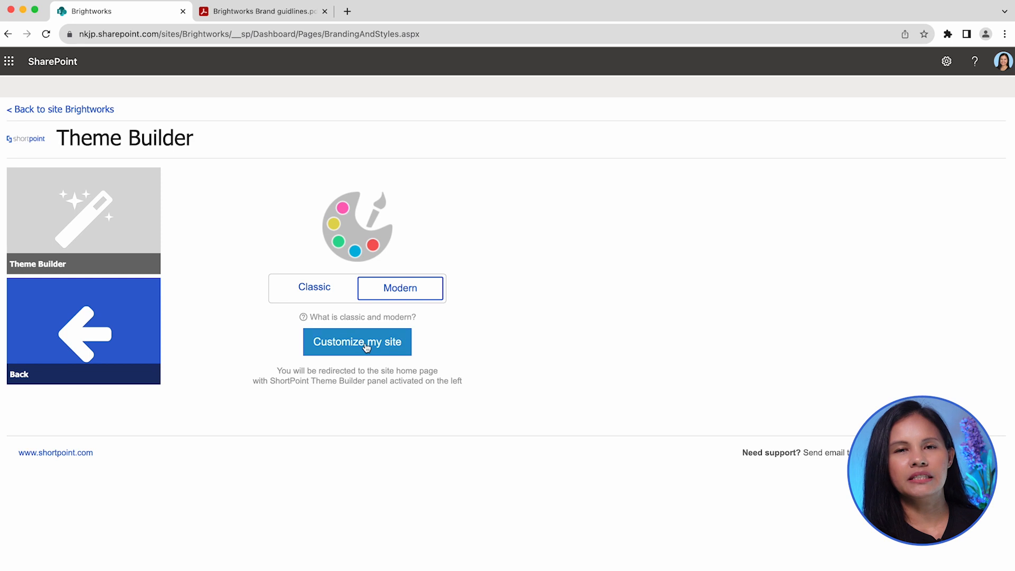
click(357, 342)
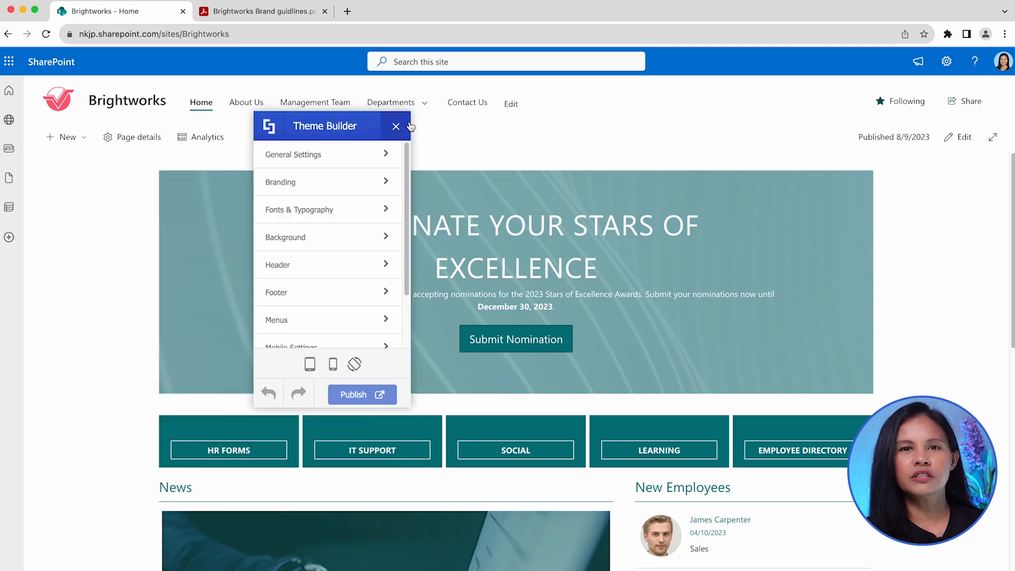
Browse the Elements settings, then copy the Primary colour hex code from the brand guidelines PDF
scroll(down, 3)
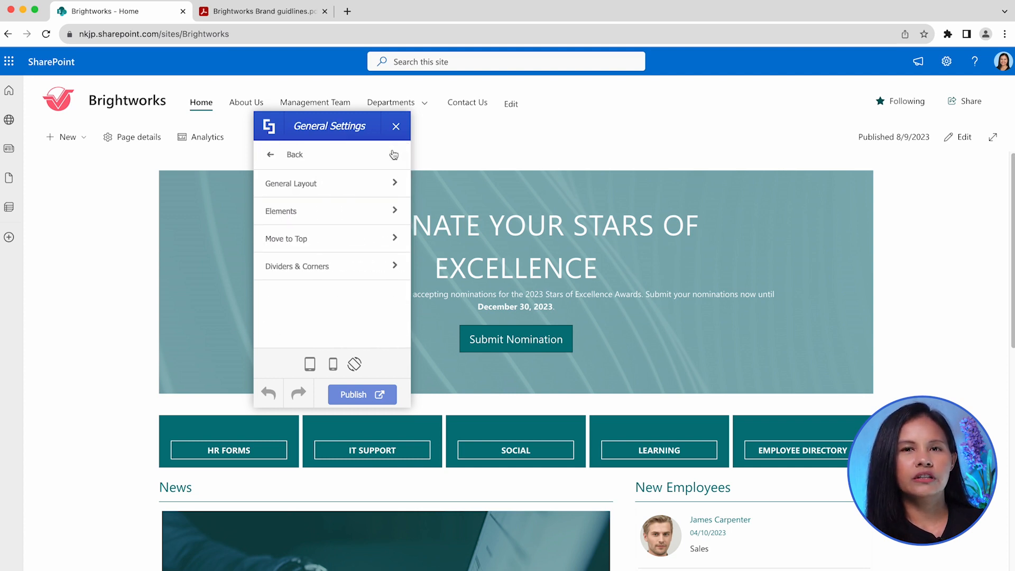
click(280, 210)
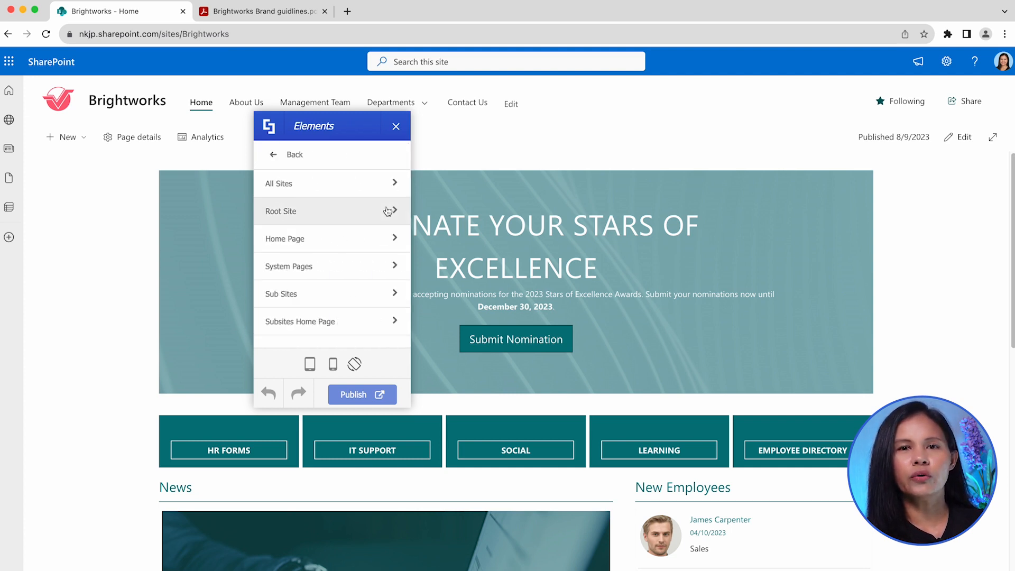
click(285, 154)
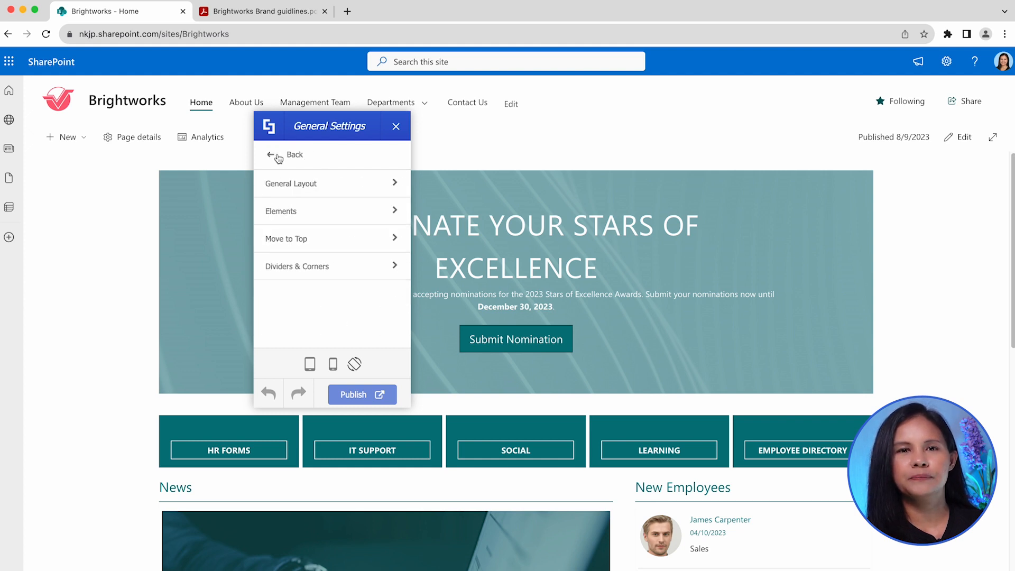
mouse_move(305, 164)
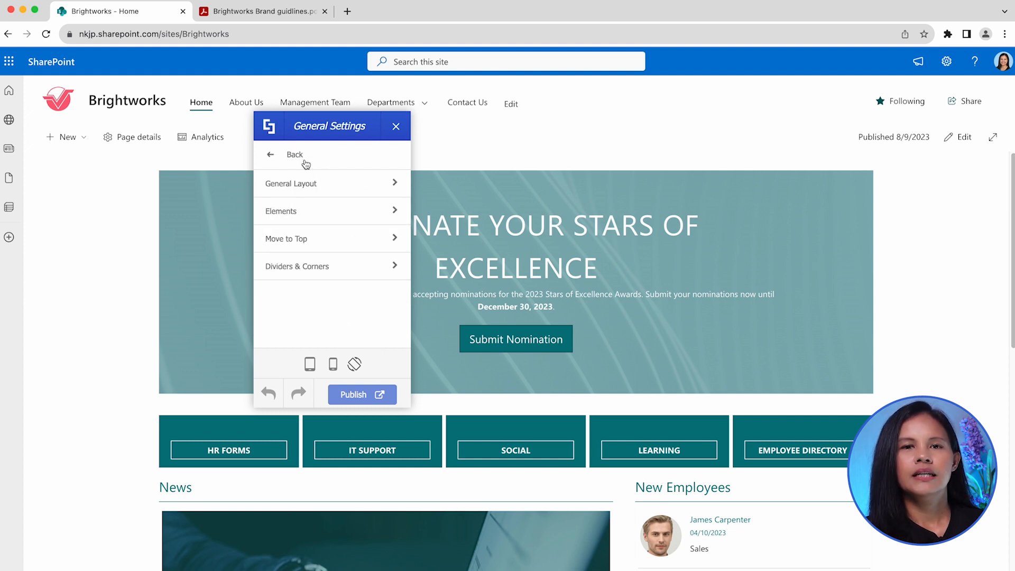
click(259, 11)
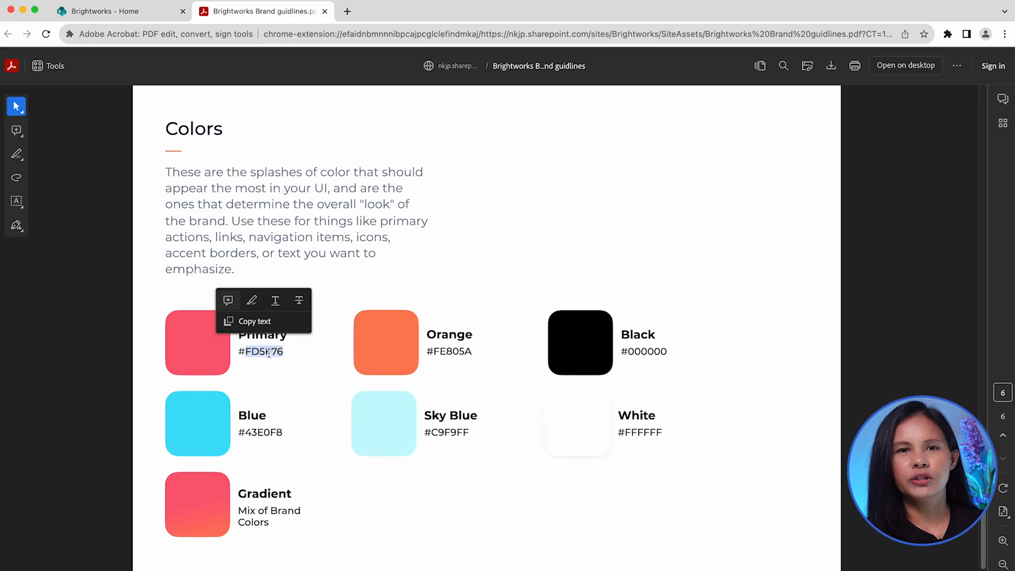
click(116, 12)
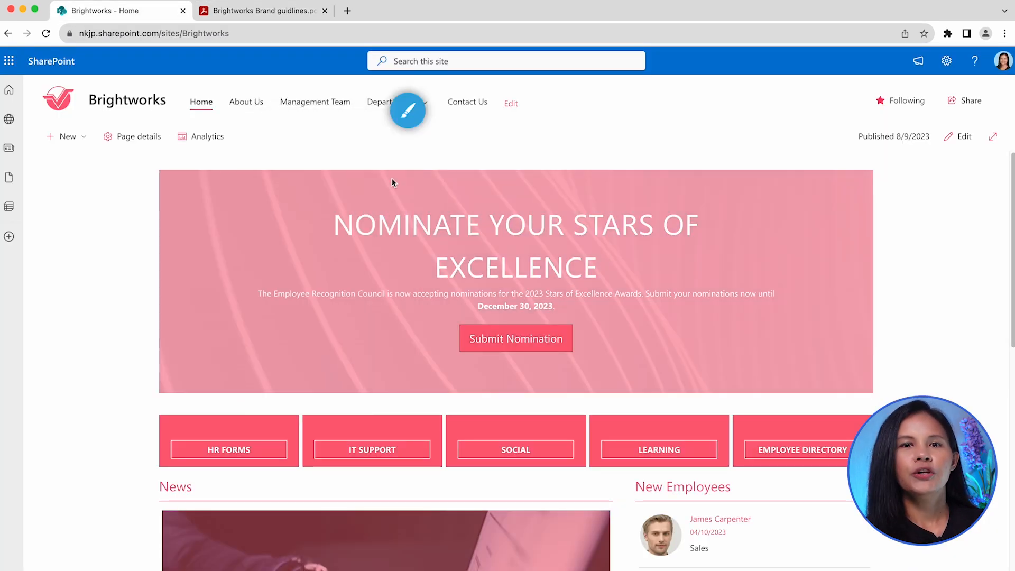
Check the pink colour on the About Us page, then return to Home
click(246, 101)
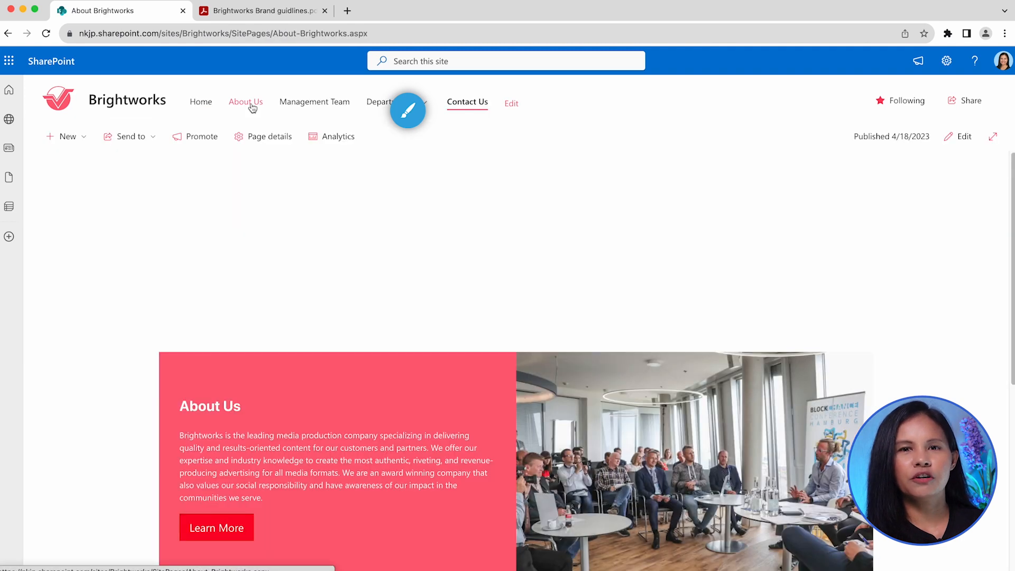
scroll(up, 3)
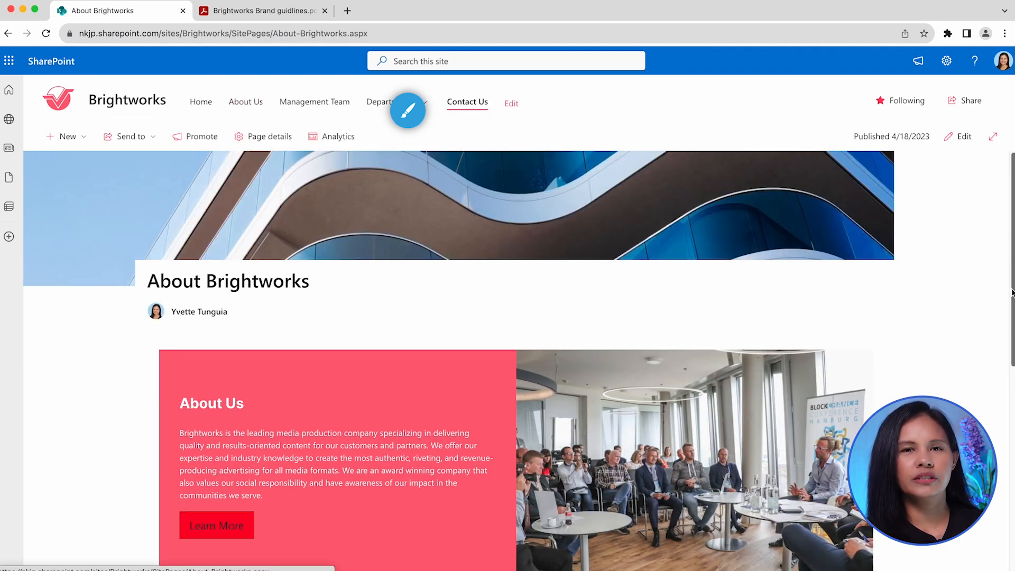
scroll(down, 3)
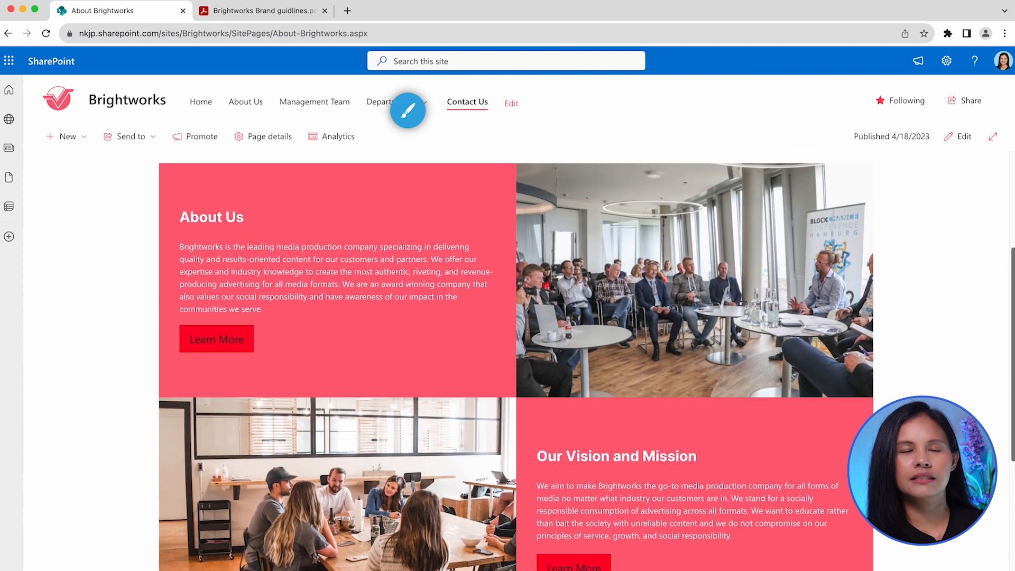
scroll(up, 3)
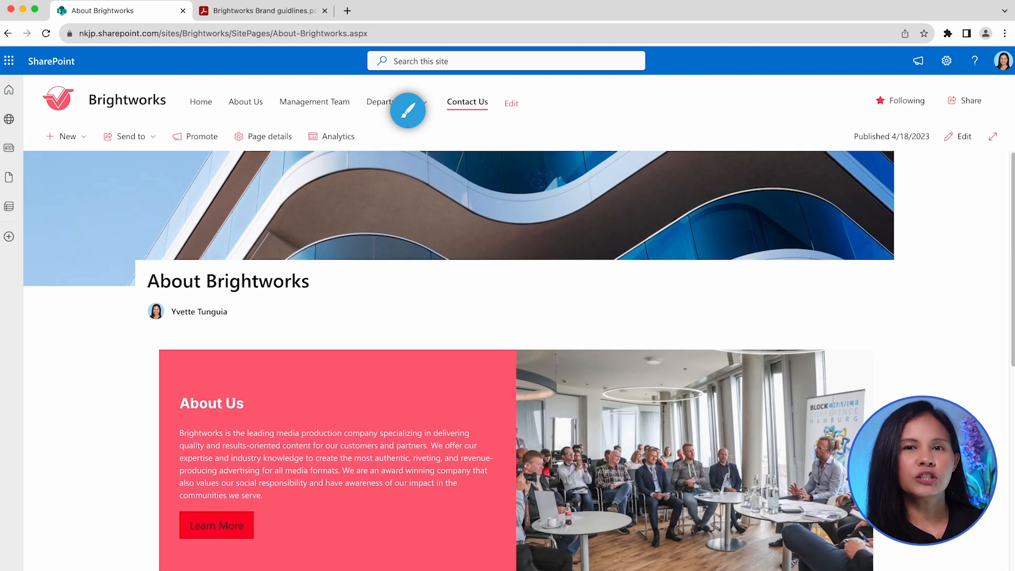
mouse_move(204, 119)
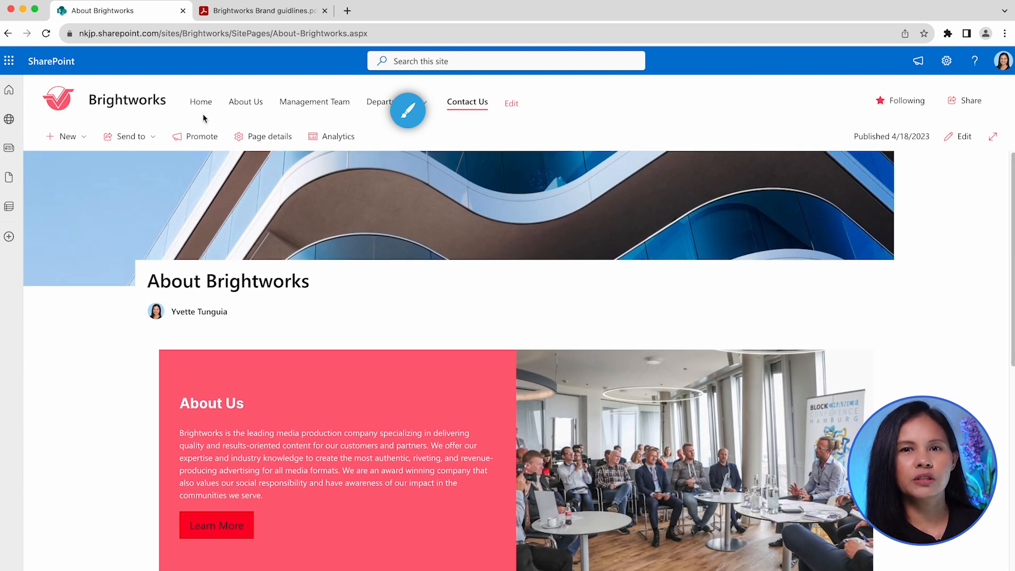
click(201, 101)
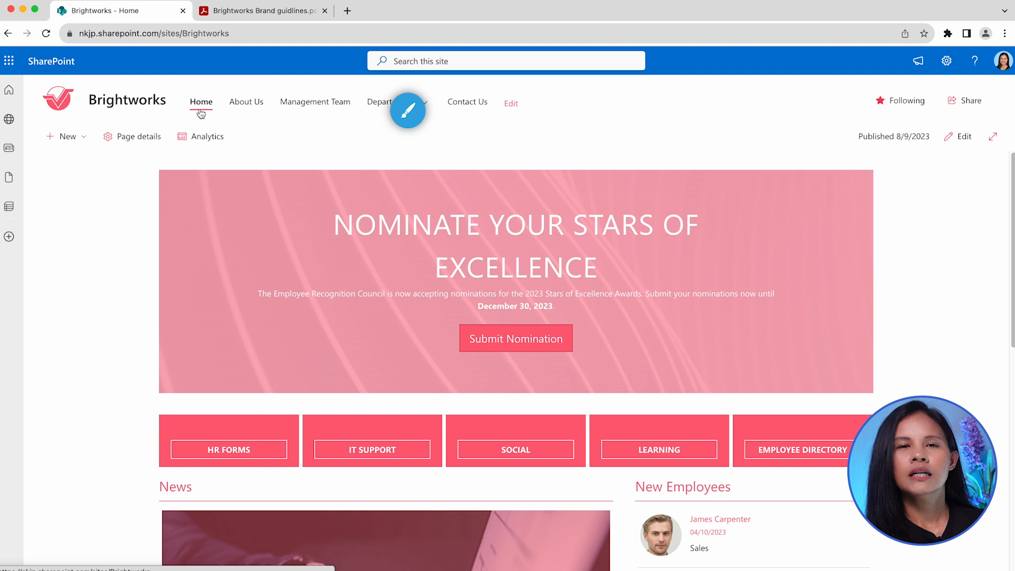
Open the theme panel's General Settings > General Layout and expand the Layout dropdown
click(407, 110)
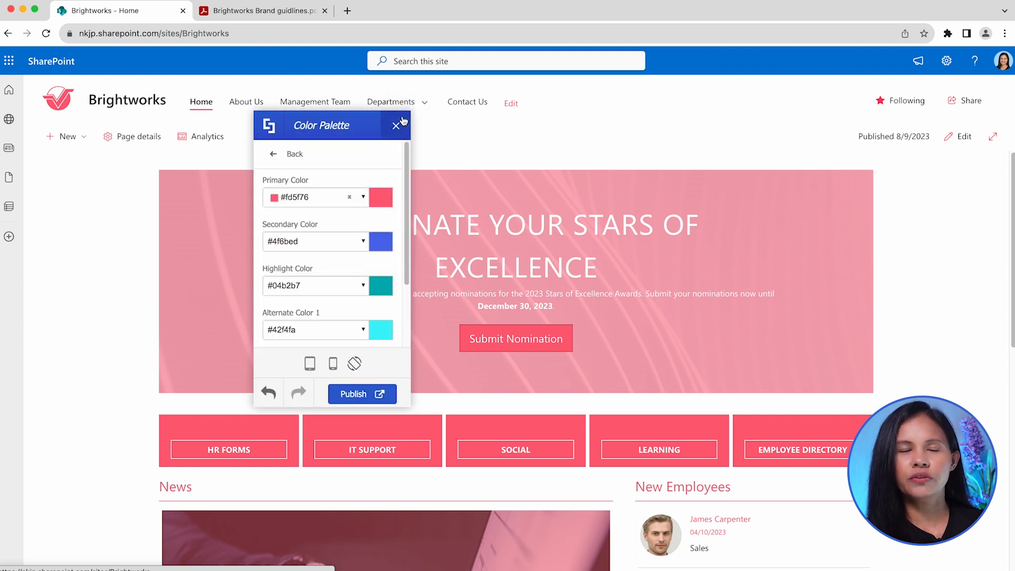
click(272, 154)
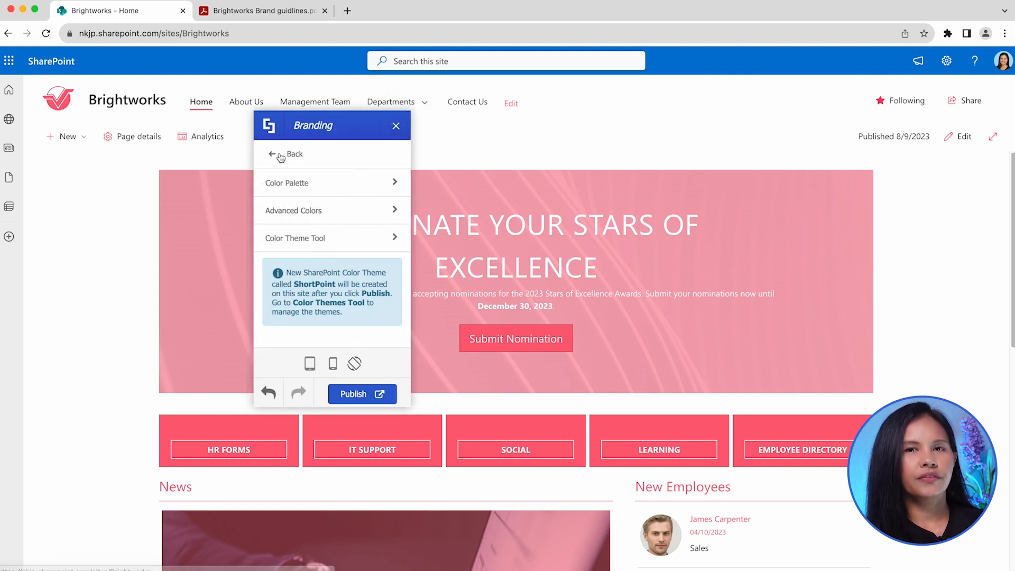
click(287, 153)
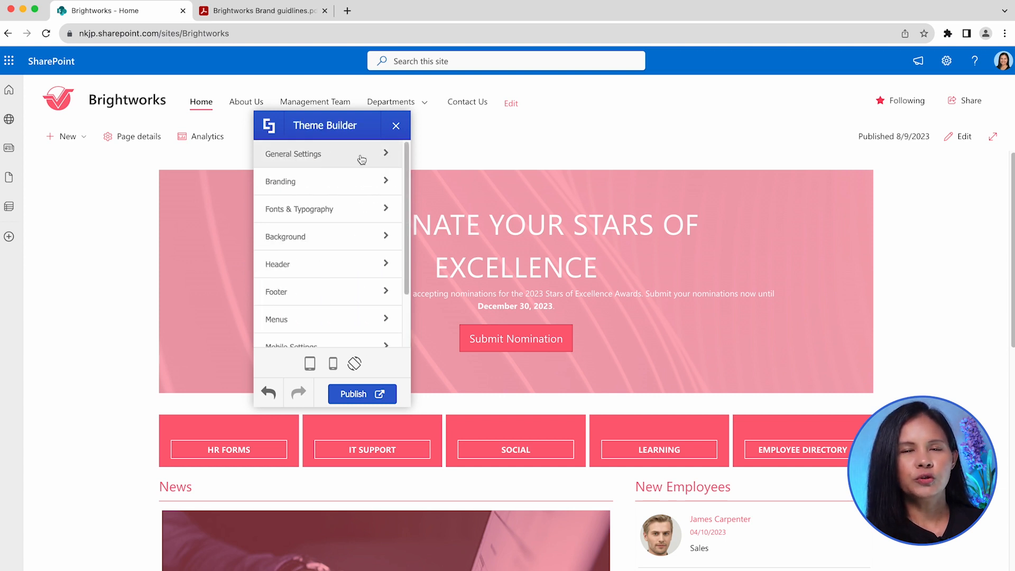
click(292, 154)
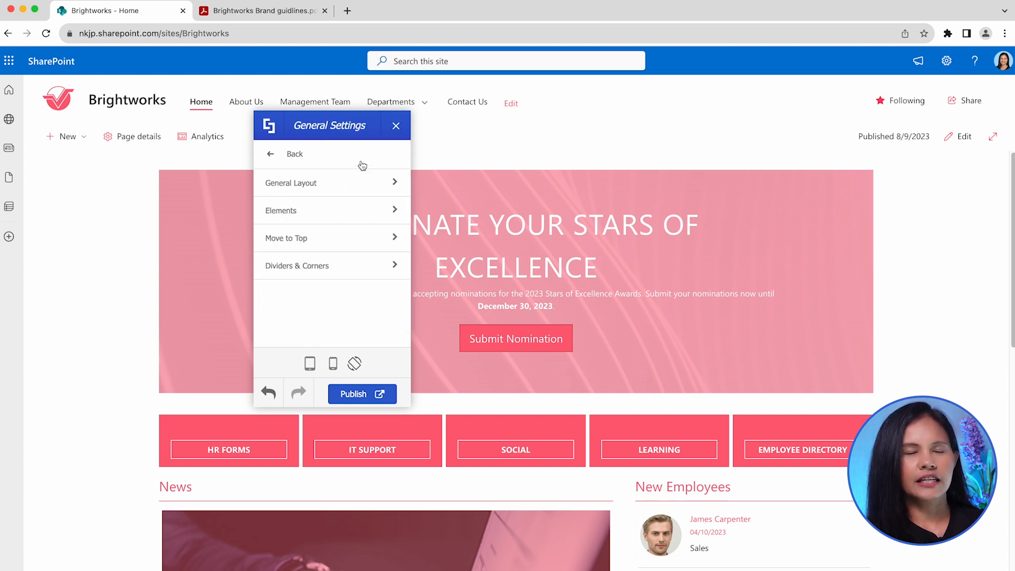
click(291, 183)
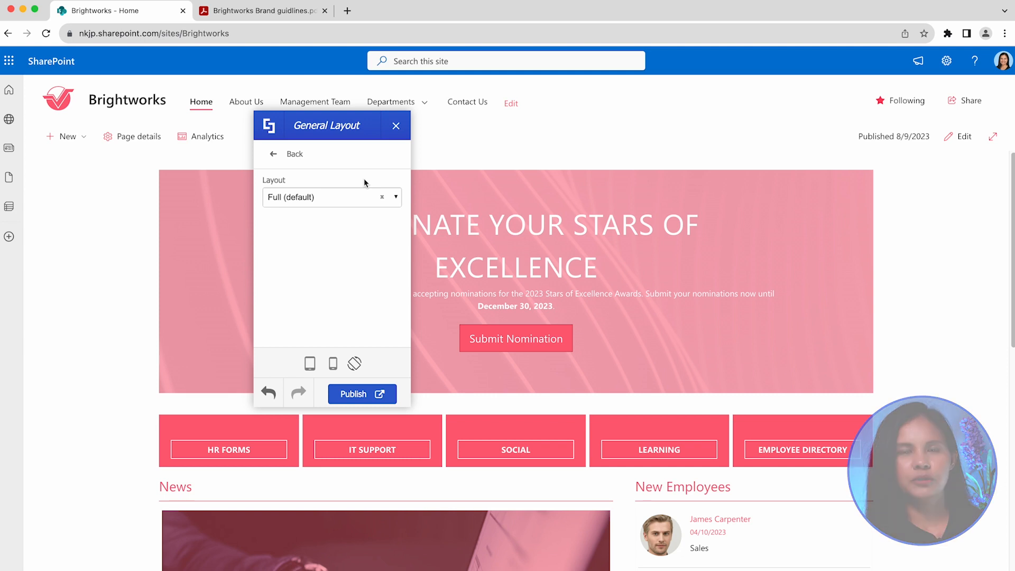
mouse_move(387, 200)
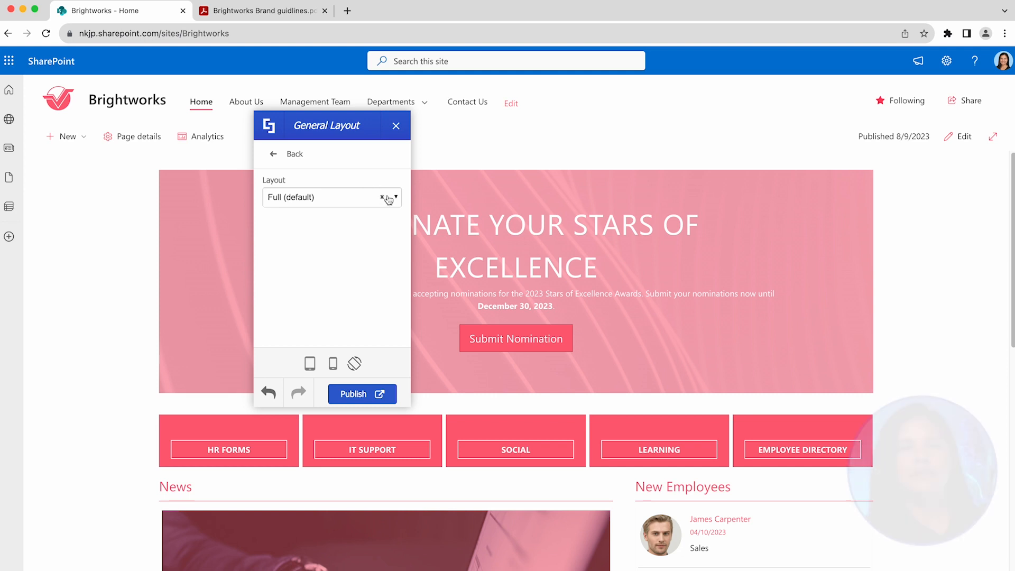
click(393, 197)
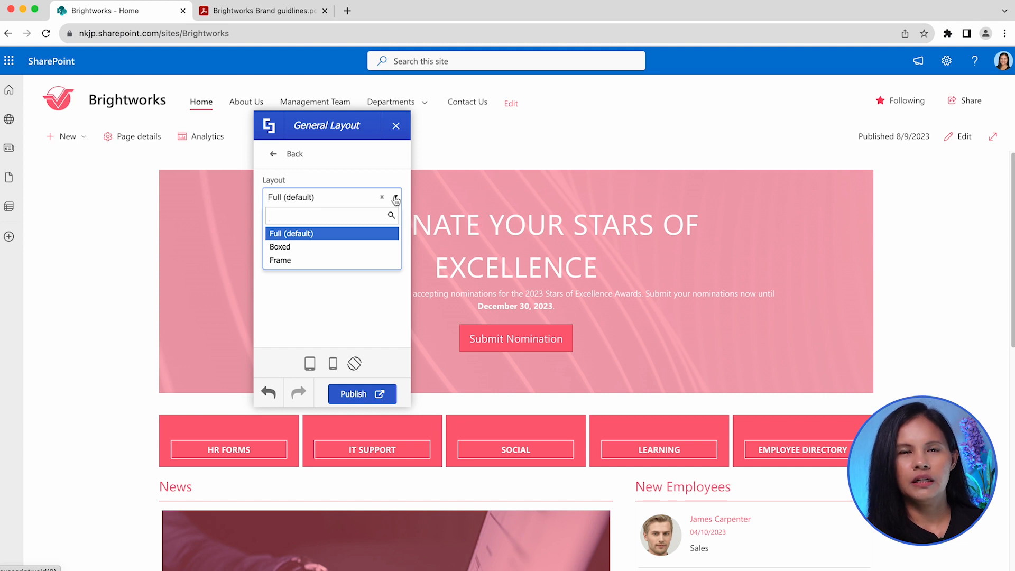
mouse_move(375, 216)
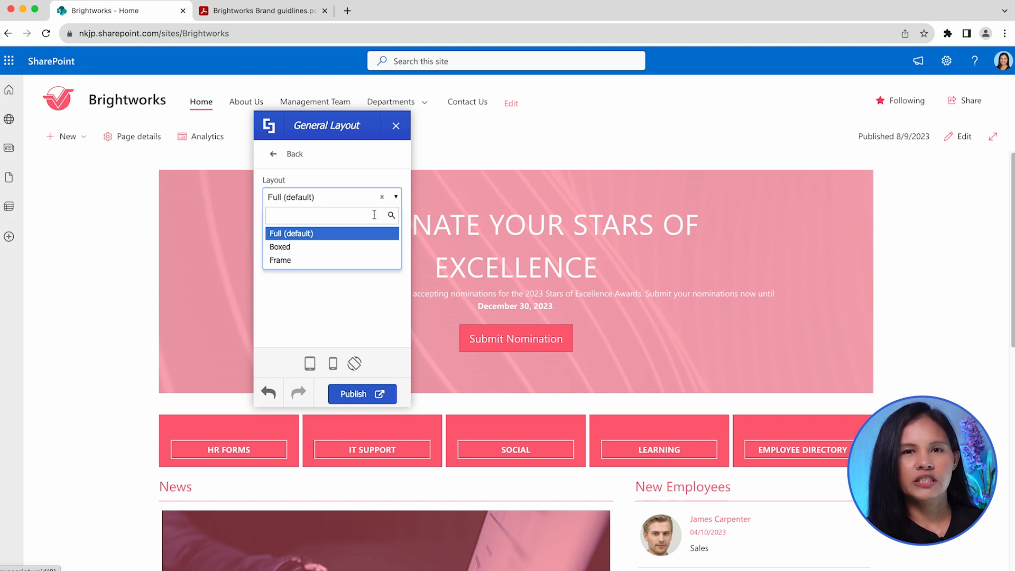
mouse_move(356, 236)
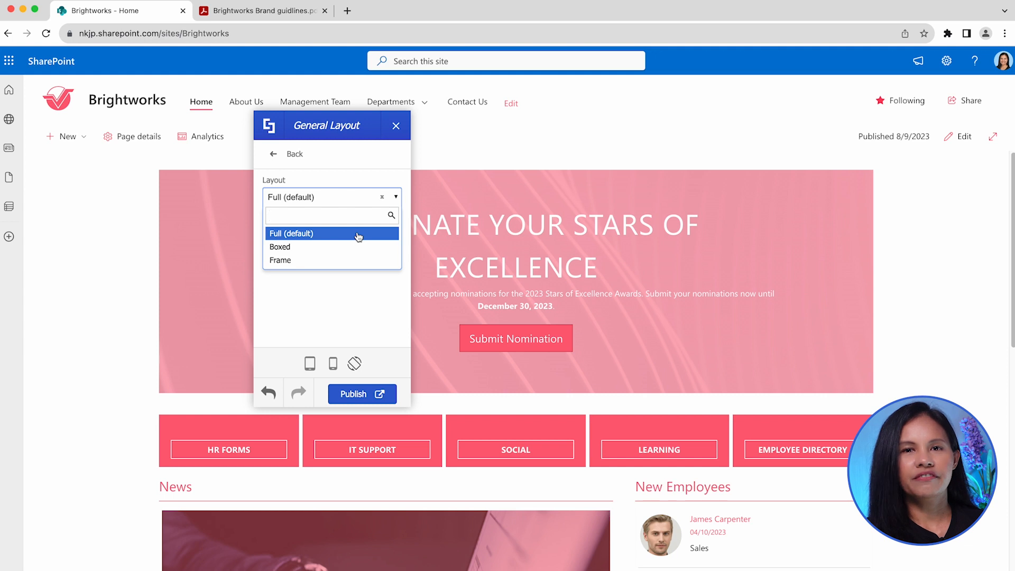
Try Boxed, then set the Frame layout and enable frame shadow
click(279, 248)
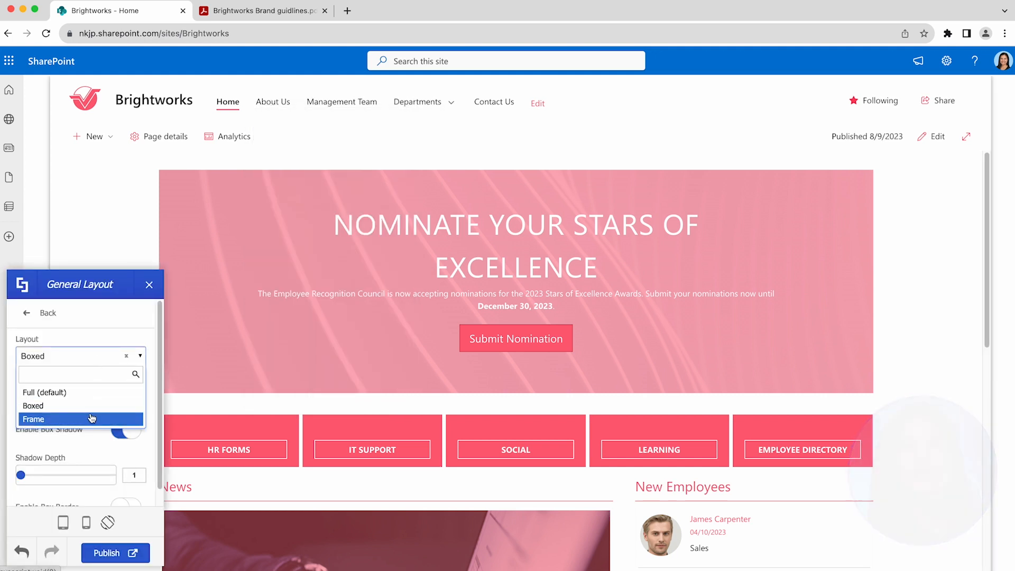
click(91, 418)
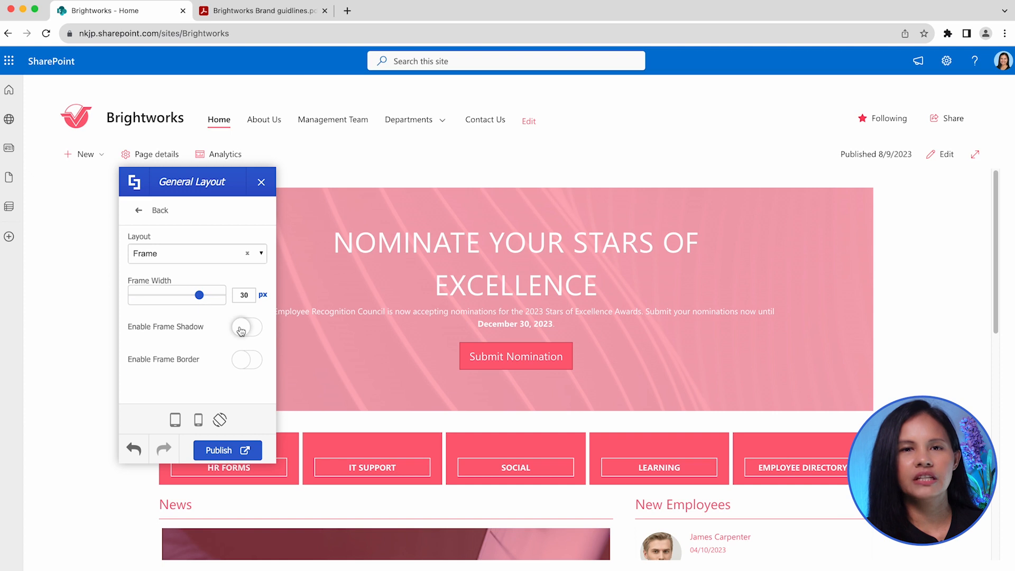
click(246, 327)
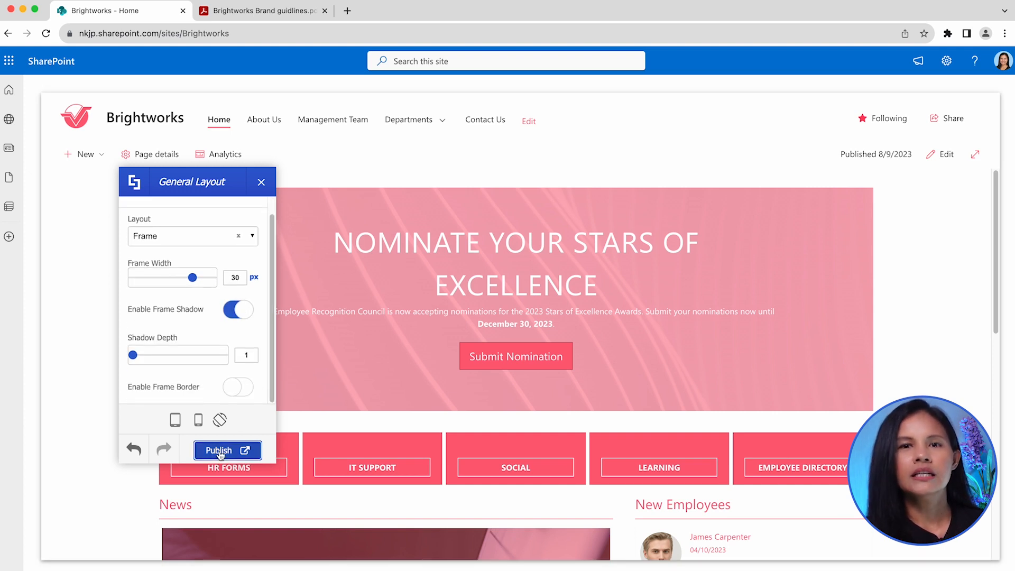
Publish the Frame layout theme and scroll the reloaded home page to check it
click(227, 450)
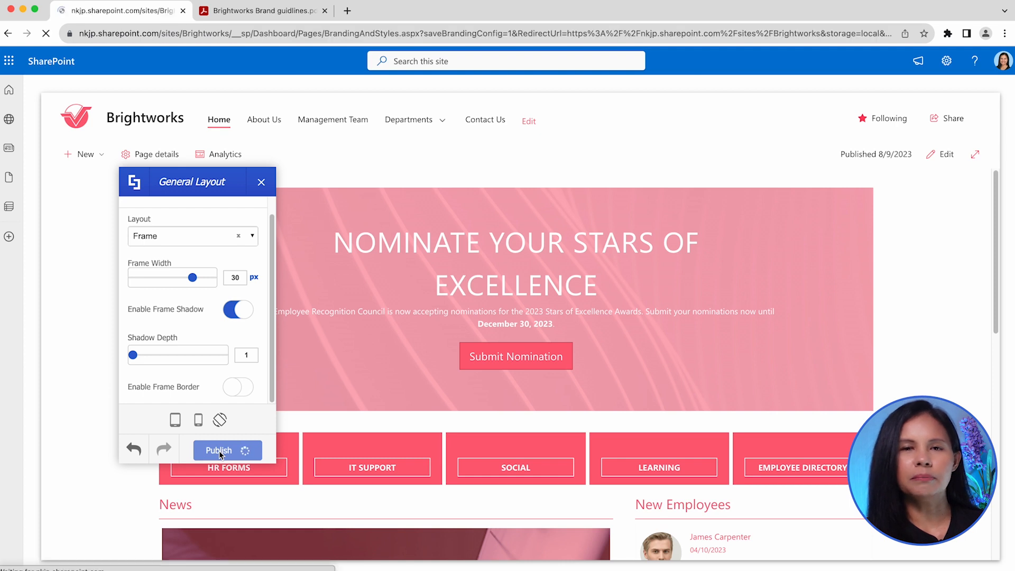
click(220, 450)
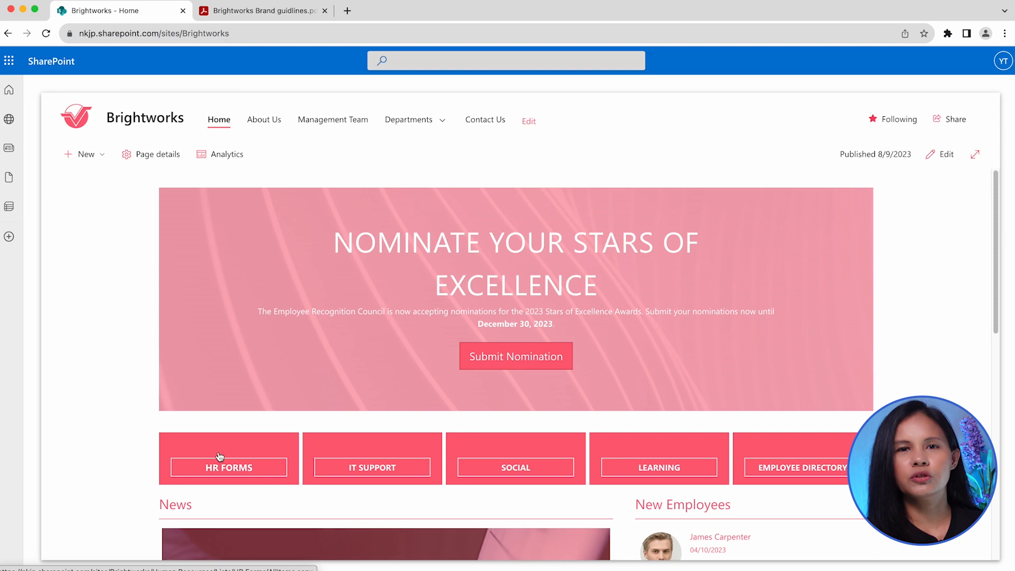
scroll(down, 3)
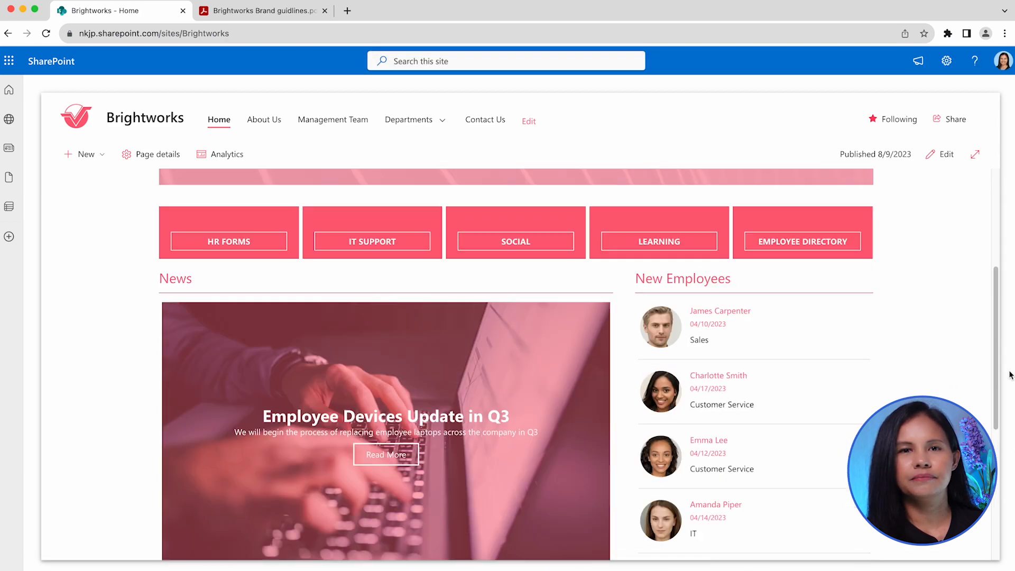